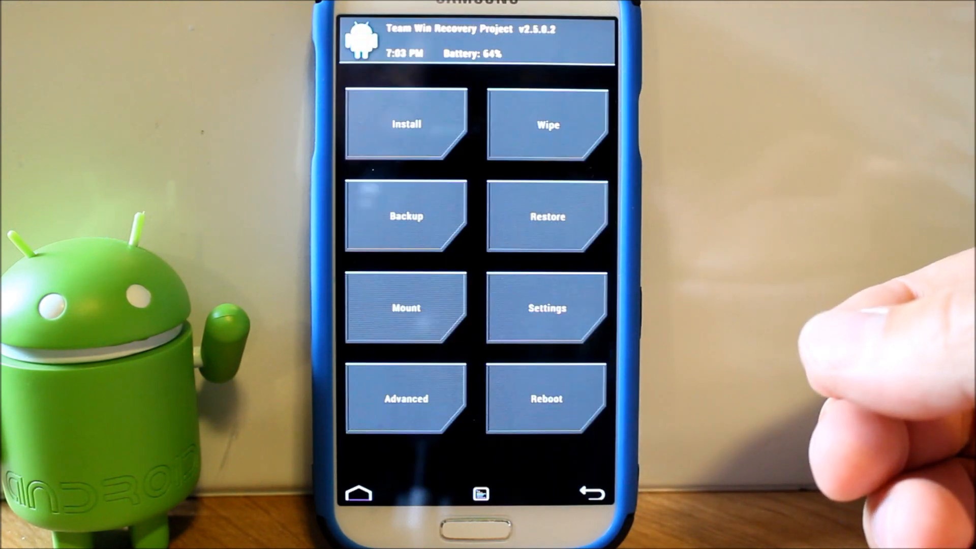
View the saved TWRP backups in Restore, then return to the main menu and open Install
{"action": "left_click", "coordinate": [406, 216]}
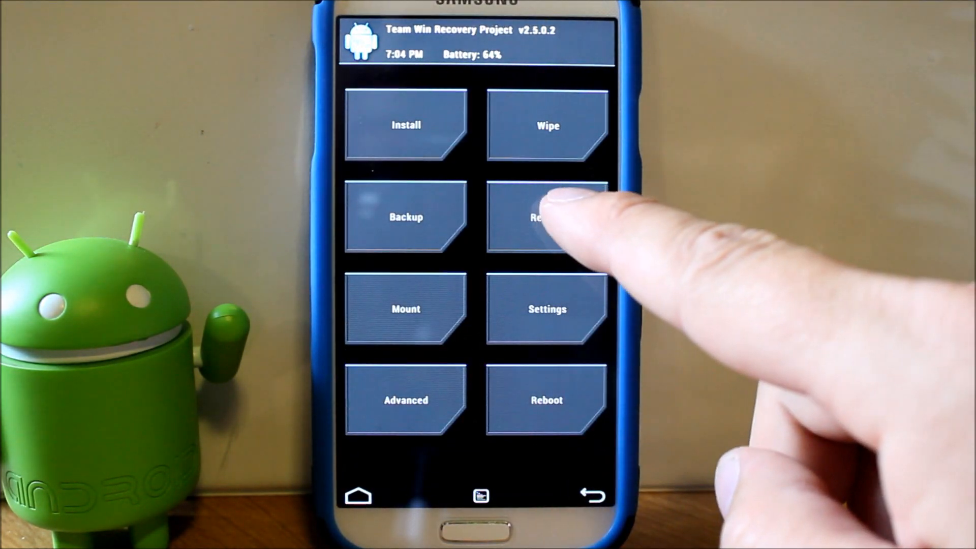
{"action": "left_click", "coordinate": [546, 217]}
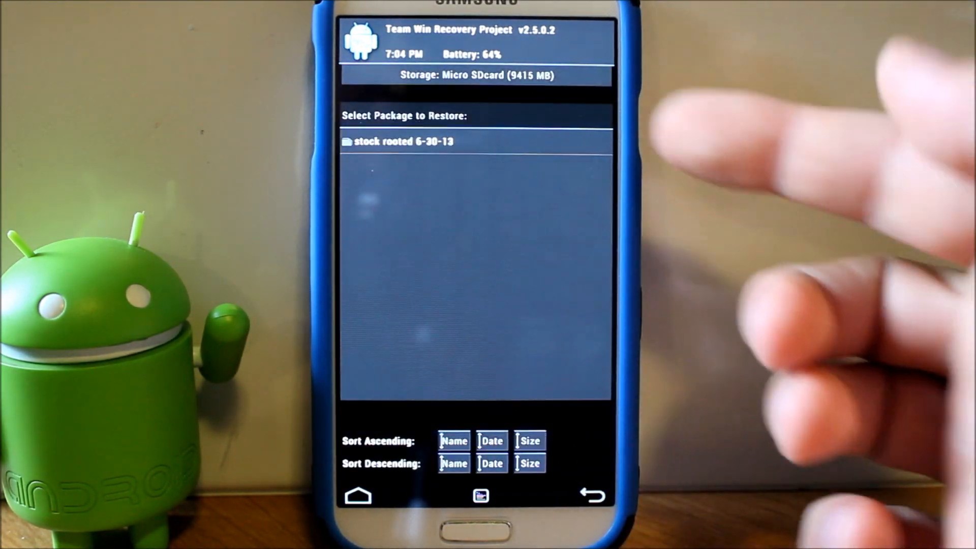
{"action": "left_click", "coordinate": [590, 495]}
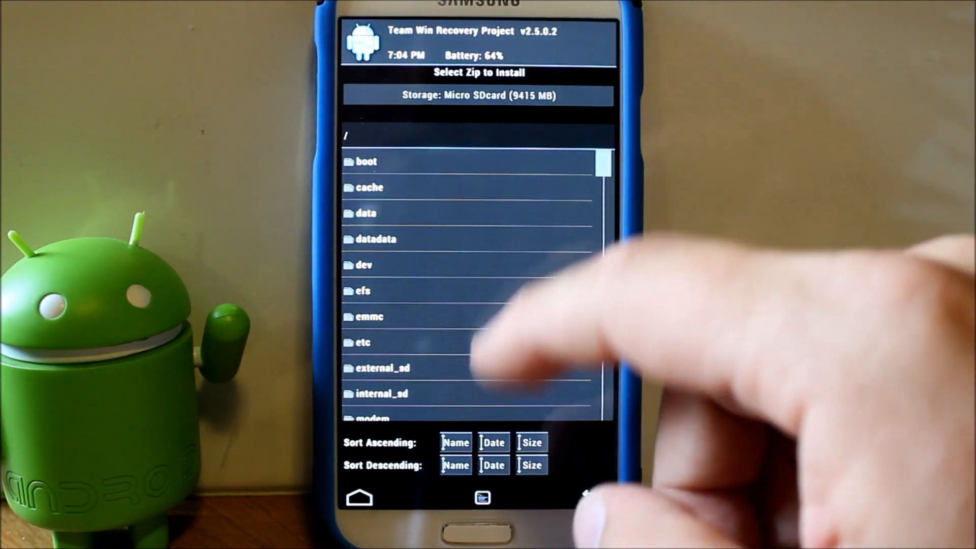
Scroll the install file browser and enter the sdcard folder holding the Eclipse ROM
{"action": "scroll", "scroll_direction": "down", "scroll_amount": 3}
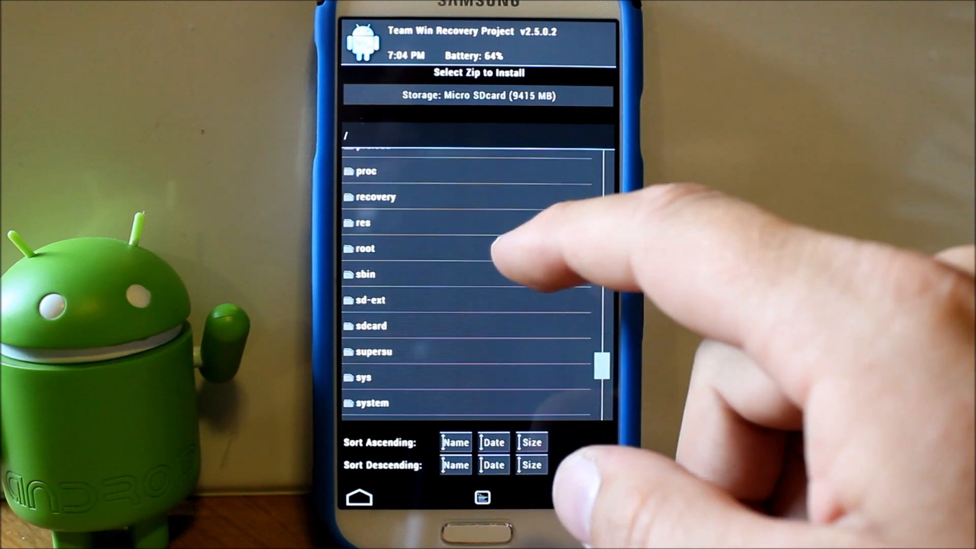
{"action": "left_click", "coordinate": [371, 325]}
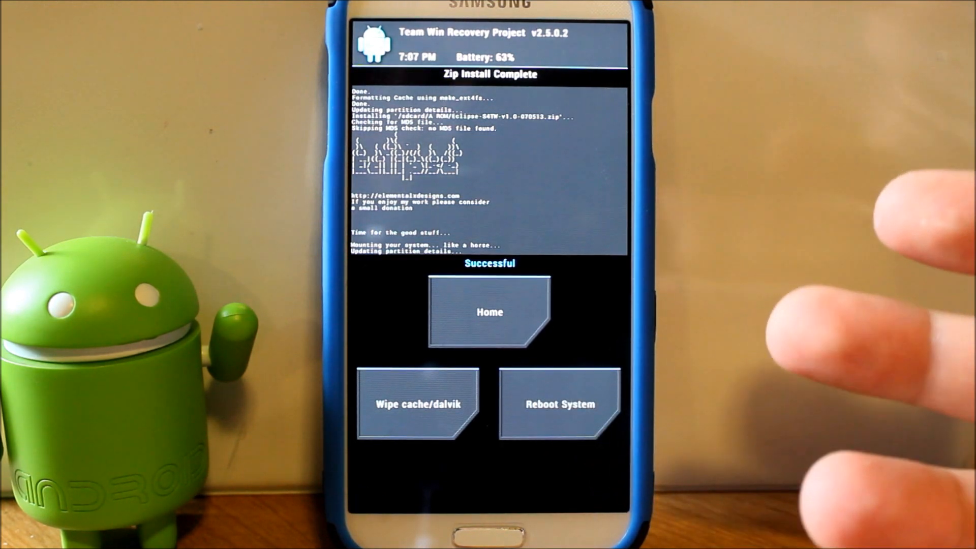
Reboot System after the successful Eclipse zip install
{"action": "left_click", "coordinate": [558, 404]}
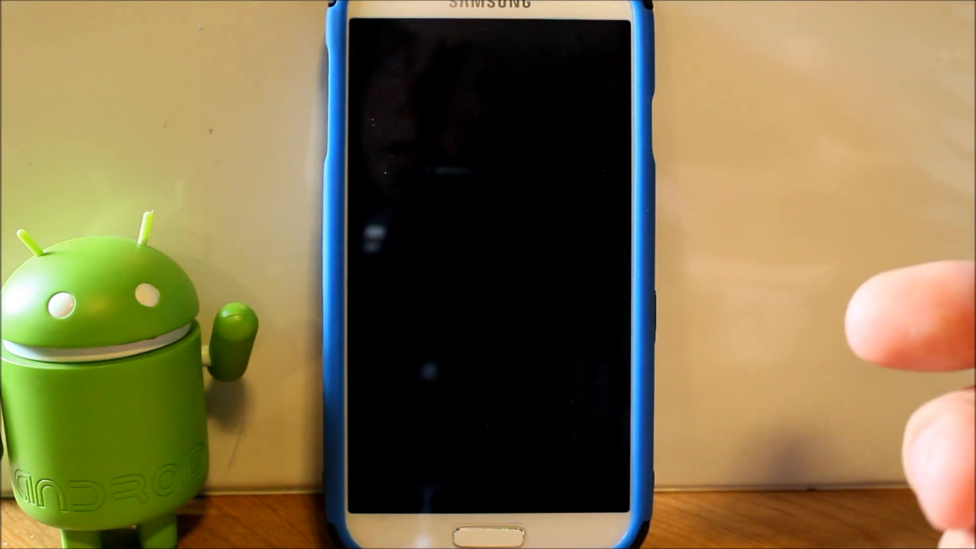